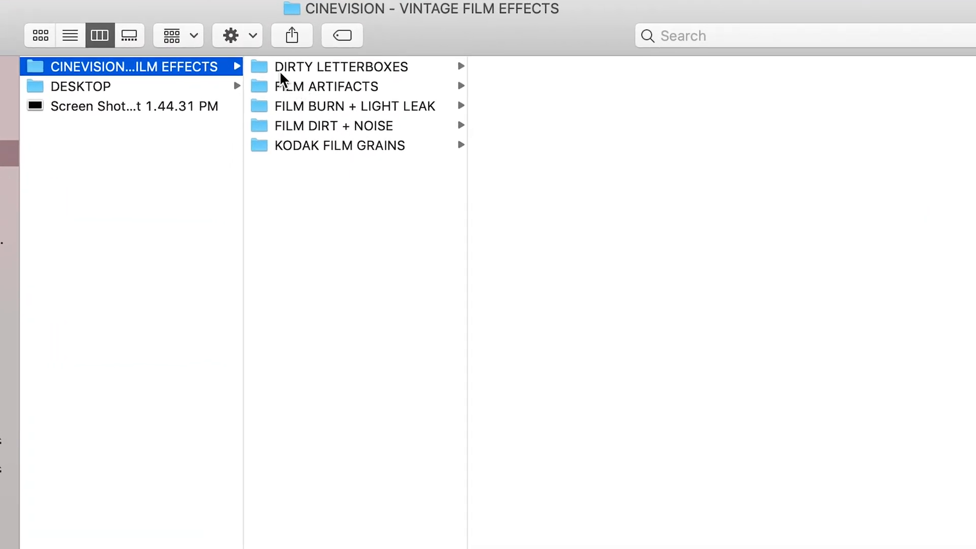
# Browse the FILM ARTIFACTS, FILM BURN + LIGHT LEAK, FILM DIRT + NOISE and DIRTY LETTERBOXES folders.
pyautogui.click(325, 86)
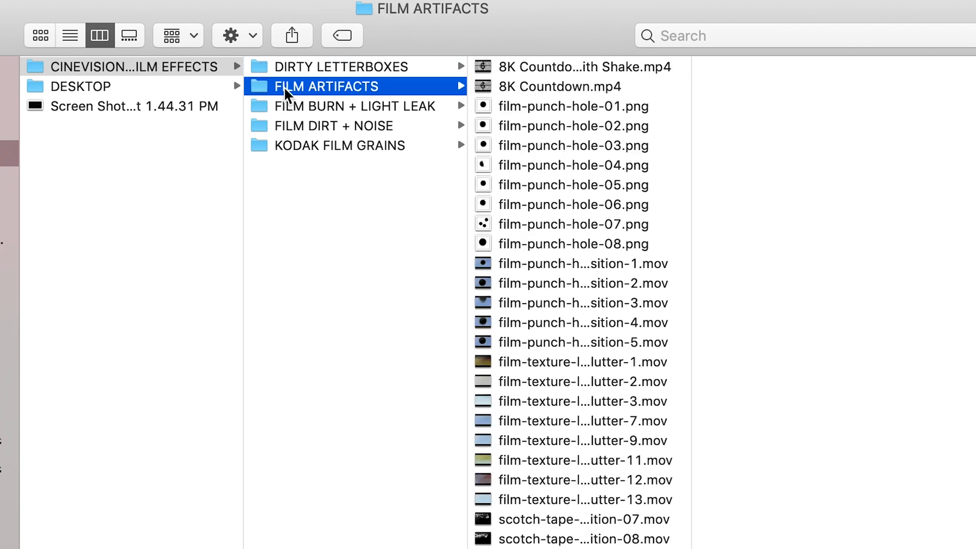
pyautogui.click(353, 106)
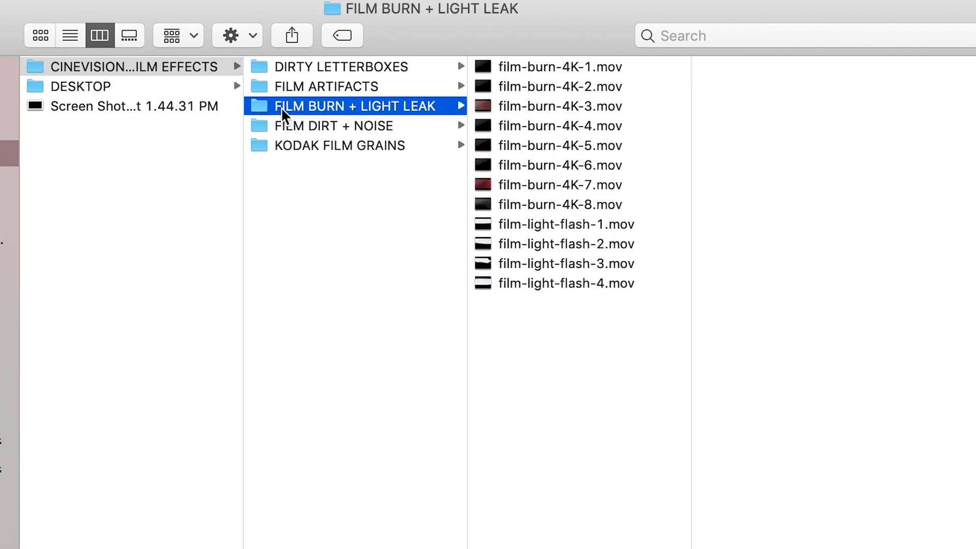
pyautogui.click(334, 125)
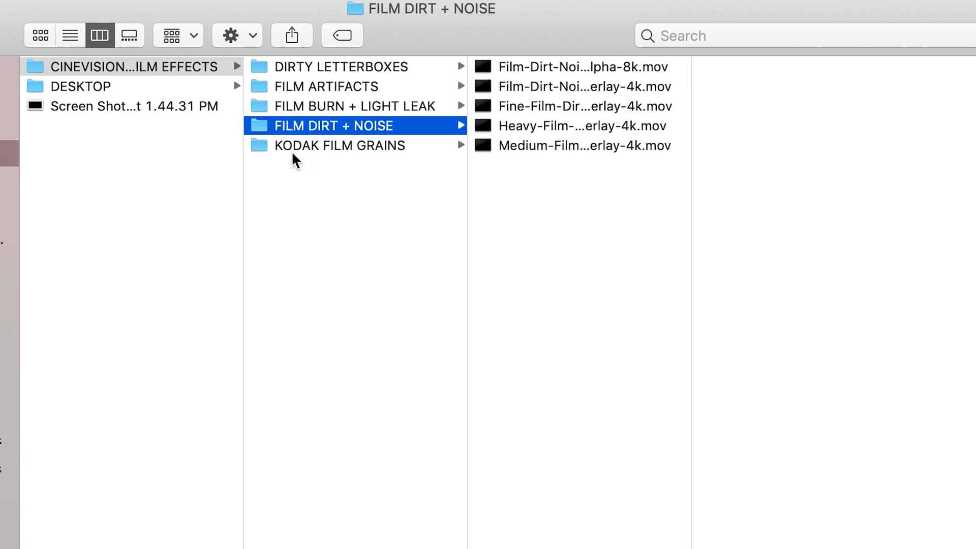
pyautogui.click(341, 67)
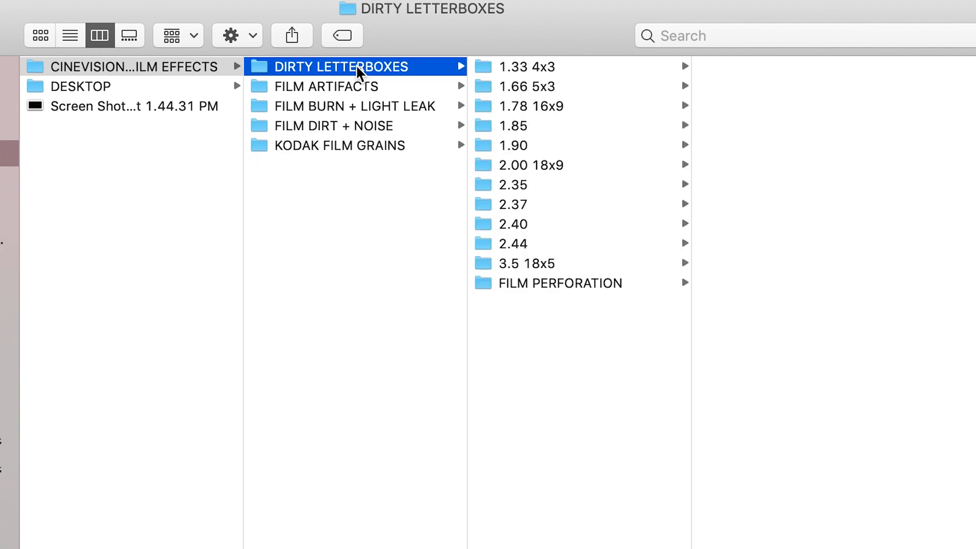
pyautogui.moveTo(505, 77)
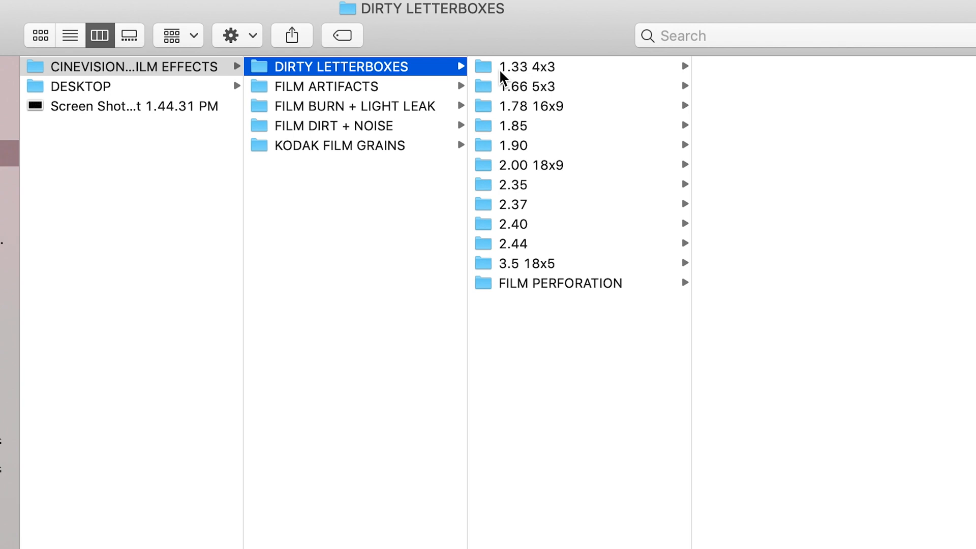
pyautogui.moveTo(543, 110)
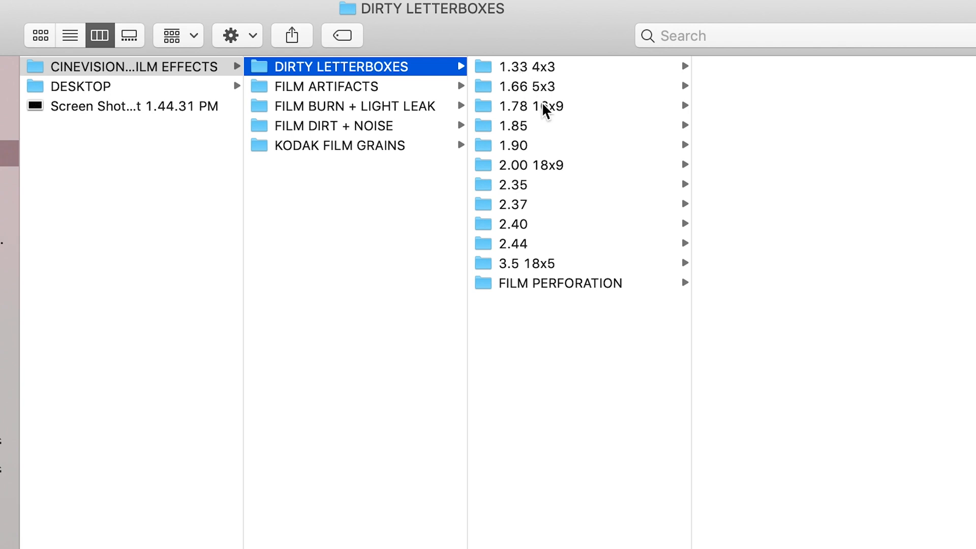
# Select the dirtiest matte clip inside the 1.78 16x9 letterbox folder.
pyautogui.click(531, 106)
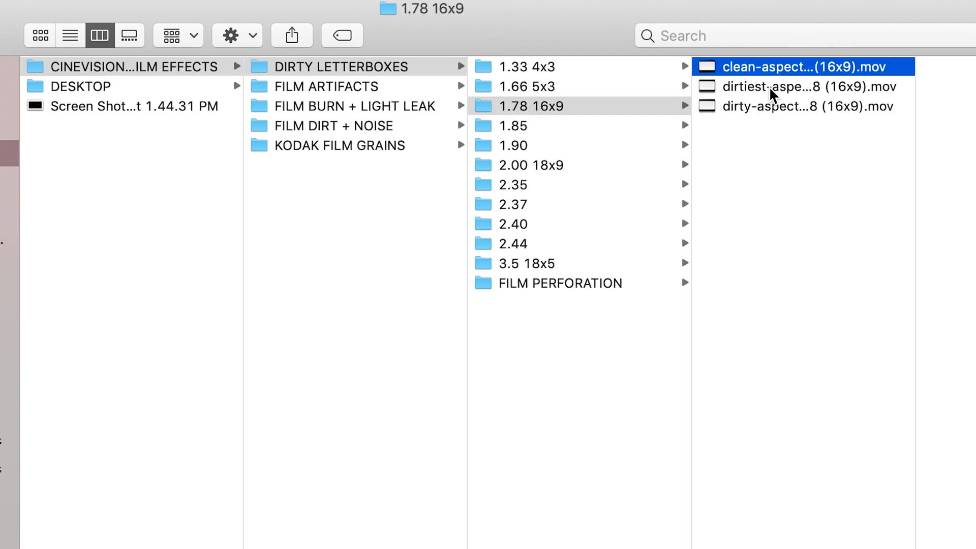
pyautogui.click(560, 284)
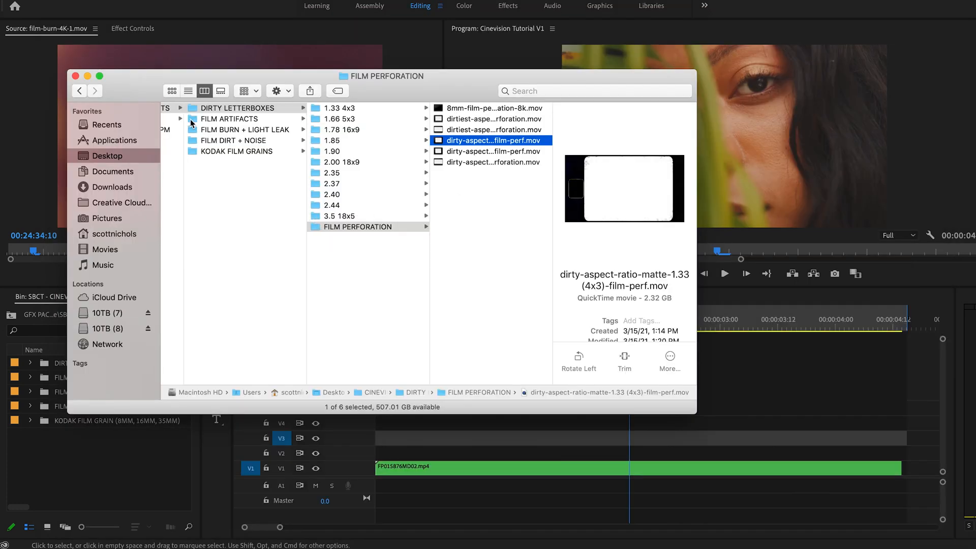
# Preview the leader clutter 7 and scotch-tape-transition-10 artifacts, then film-burn-4K-1.mov.
pyautogui.click(229, 119)
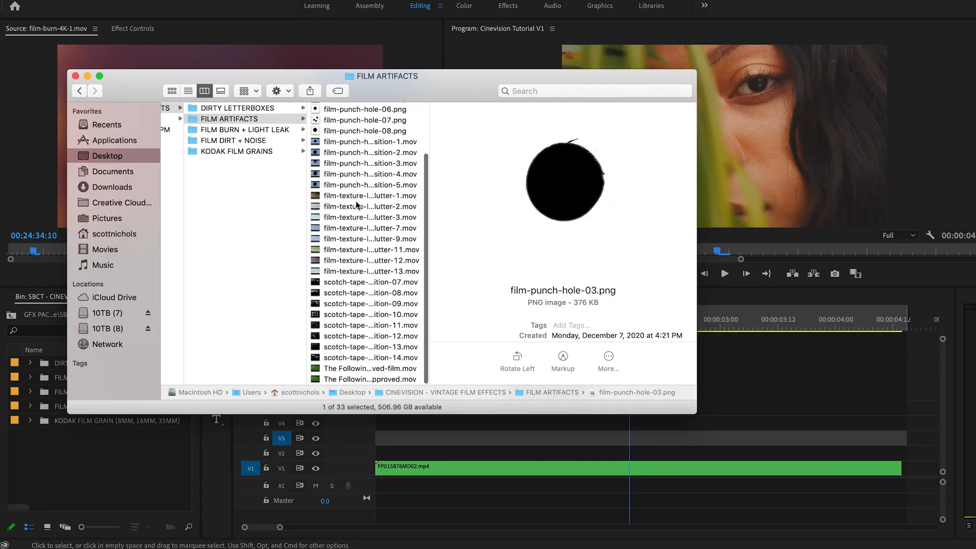
pyautogui.click(368, 229)
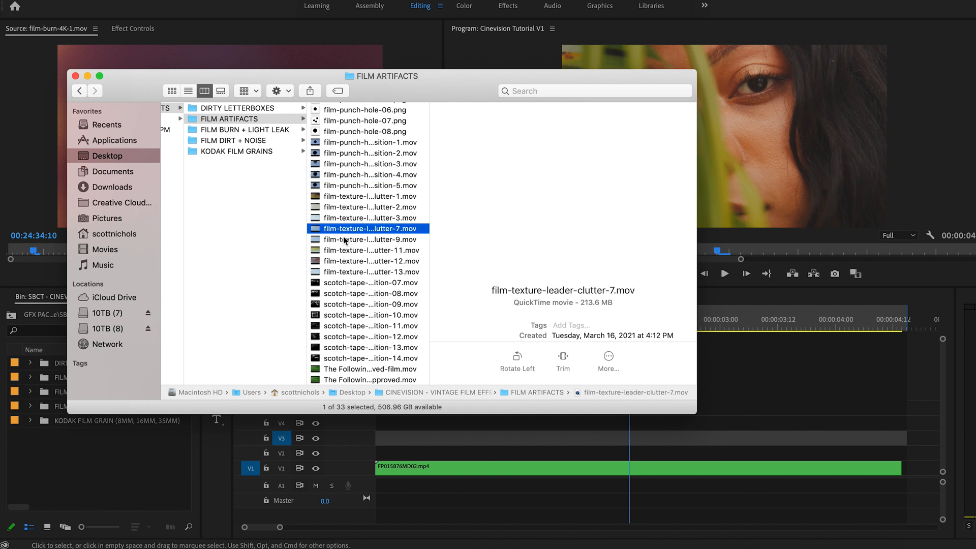
pyautogui.click(368, 315)
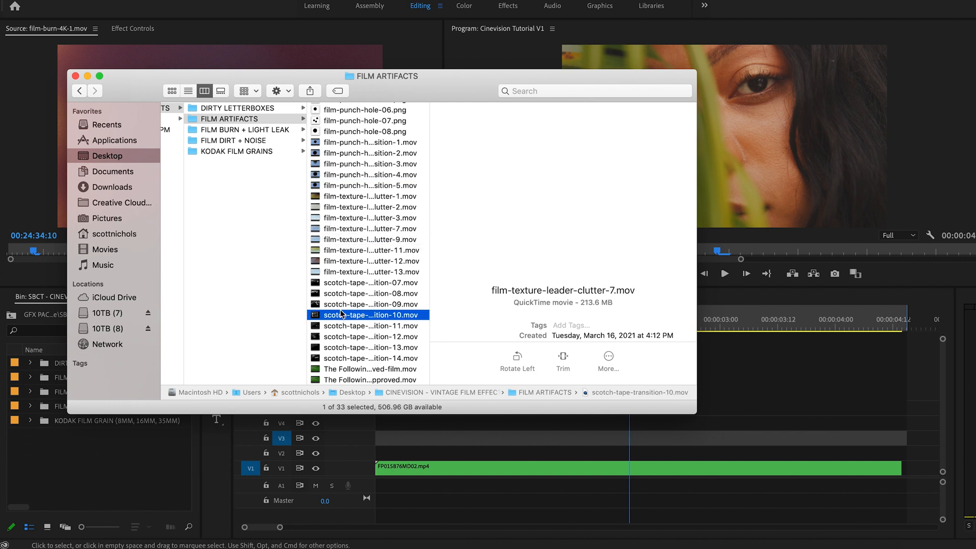
pyautogui.click(245, 129)
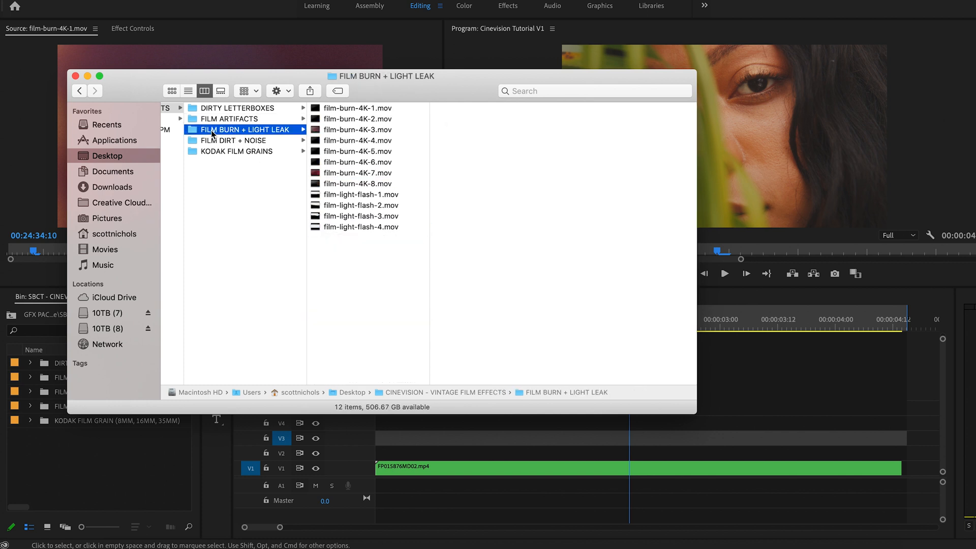
pyautogui.moveTo(347, 154)
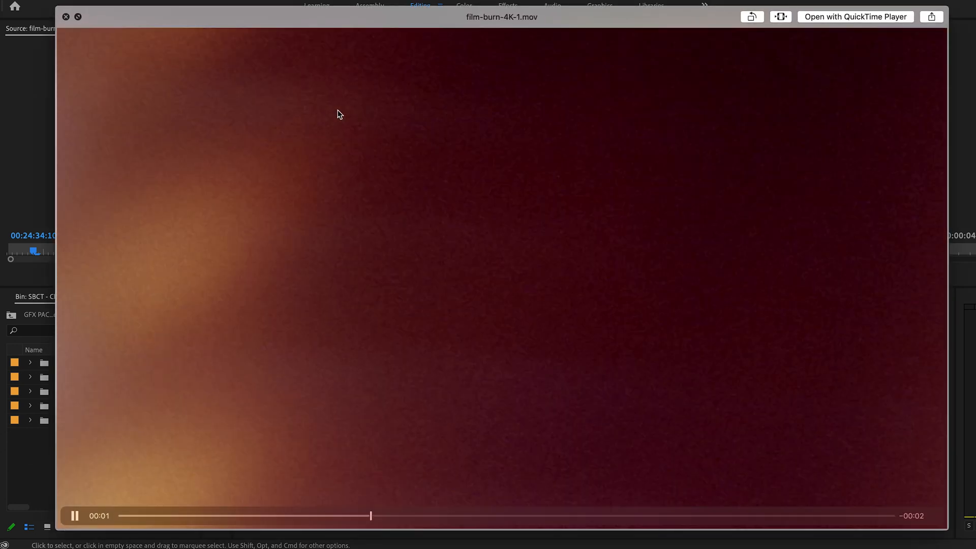
pyautogui.click(65, 16)
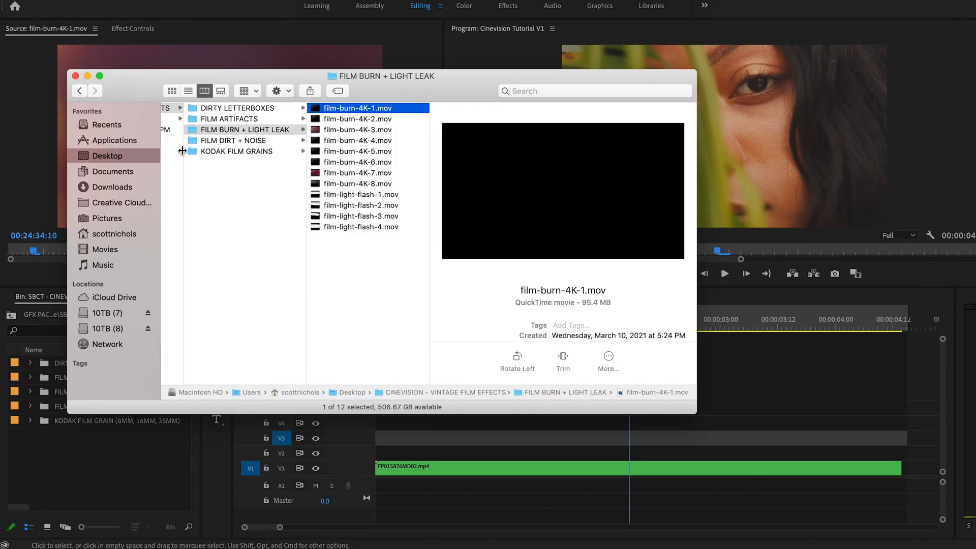
# Preview Fine-Film-Dirt-Noise-Texture-Overlay-4k.mov and move on to the KODAK FILM GRAINS folder.
pyautogui.click(235, 141)
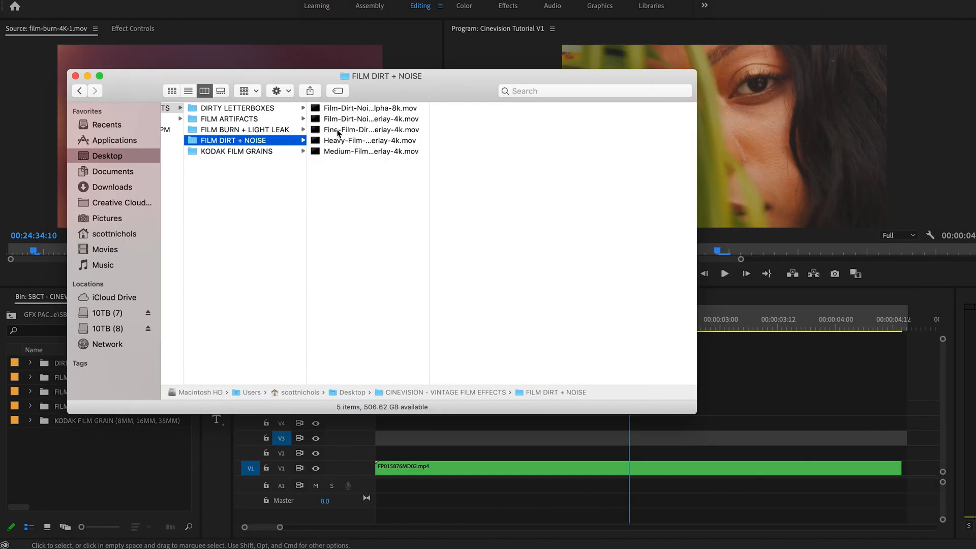
pyautogui.doubleClick(370, 129)
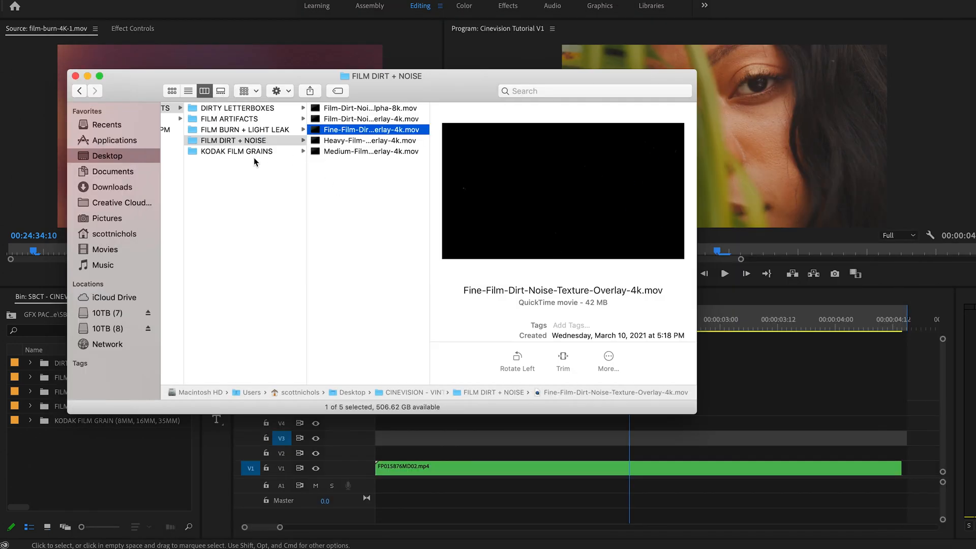
pyautogui.click(237, 151)
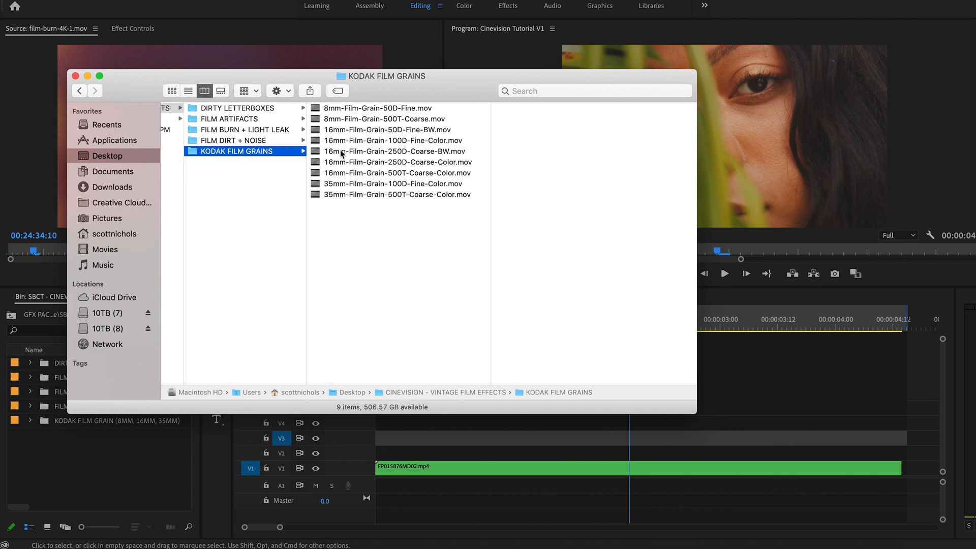
# Preview the 8mm 50D, 16mm 50D black-and-white and 35mm 100D color grain clips.
pyautogui.click(376, 108)
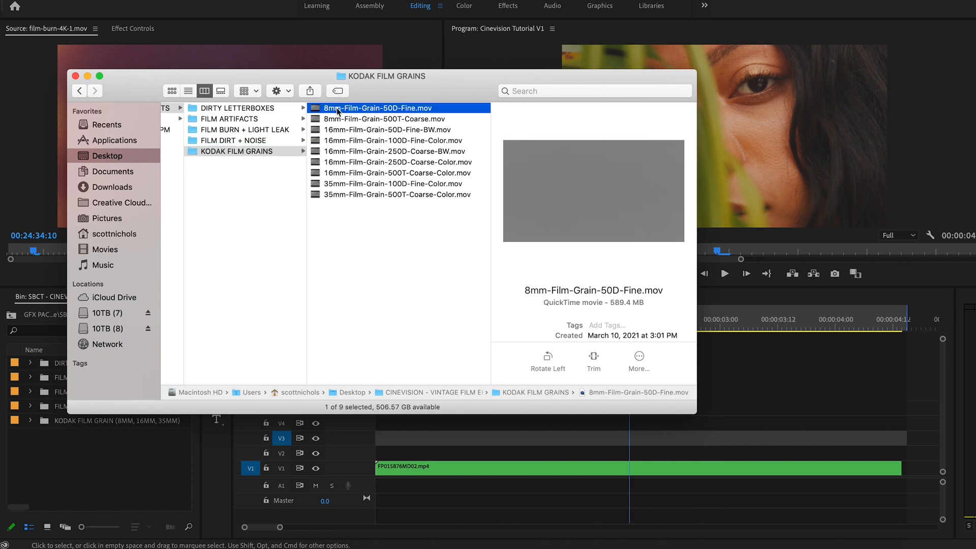
pyautogui.click(383, 118)
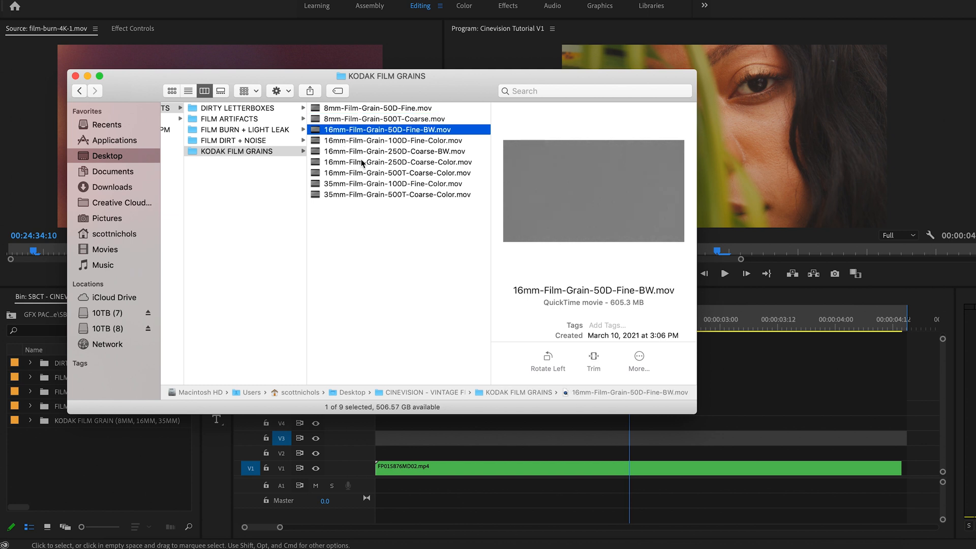
pyautogui.moveTo(342, 155)
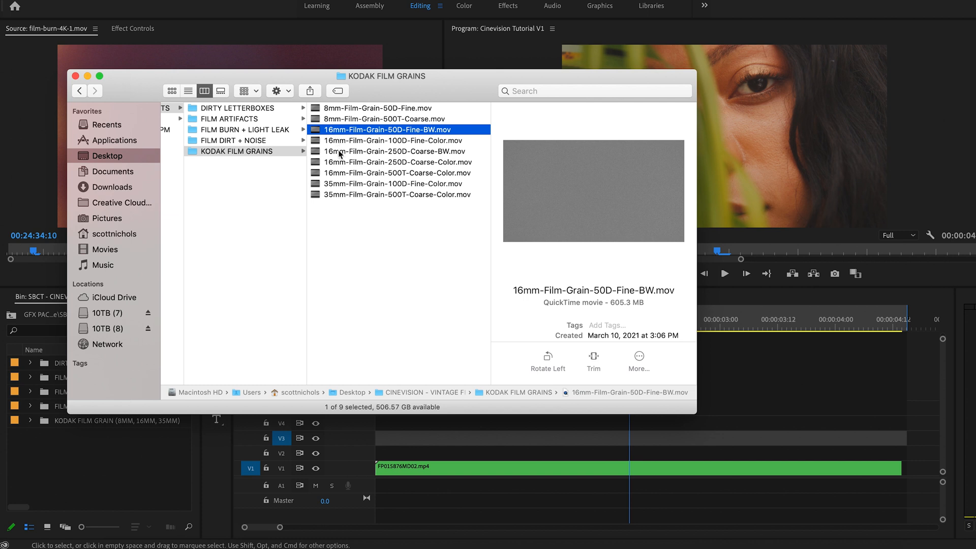
pyautogui.moveTo(398, 181)
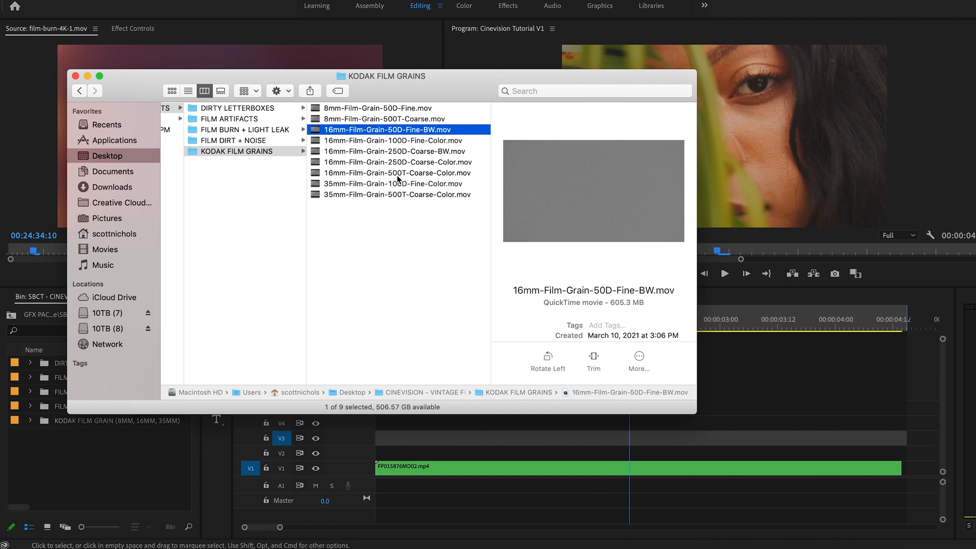
pyautogui.click(395, 183)
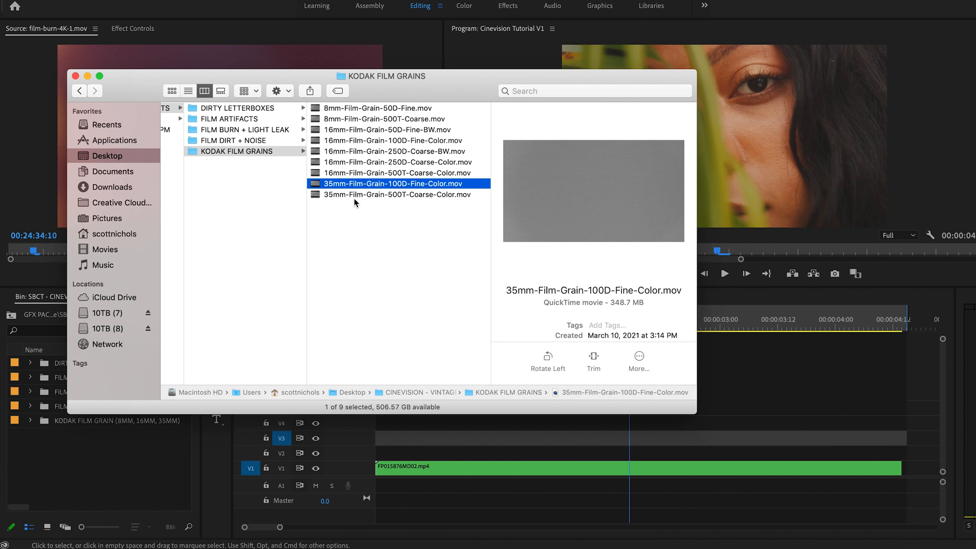
pyautogui.moveTo(393, 206)
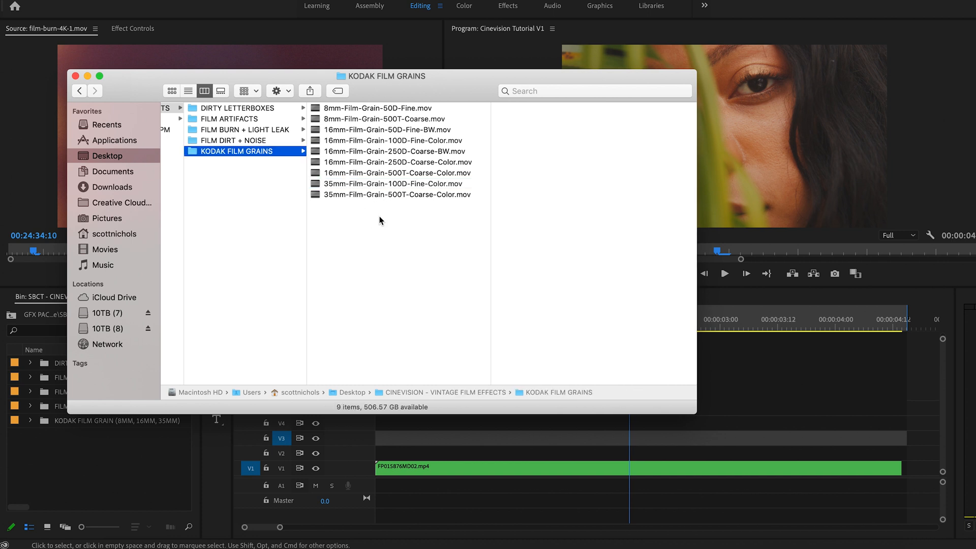
pyautogui.moveTo(357, 223)
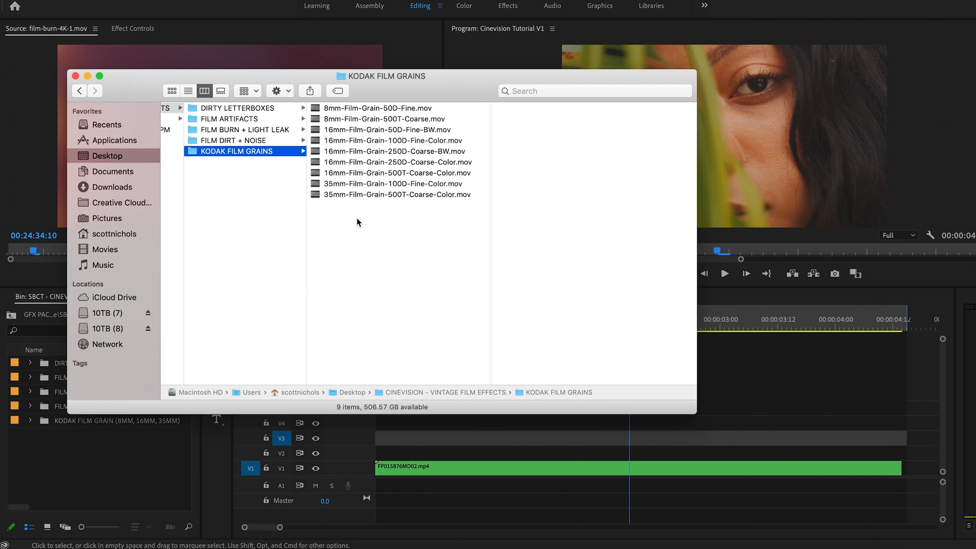
pyautogui.moveTo(342, 230)
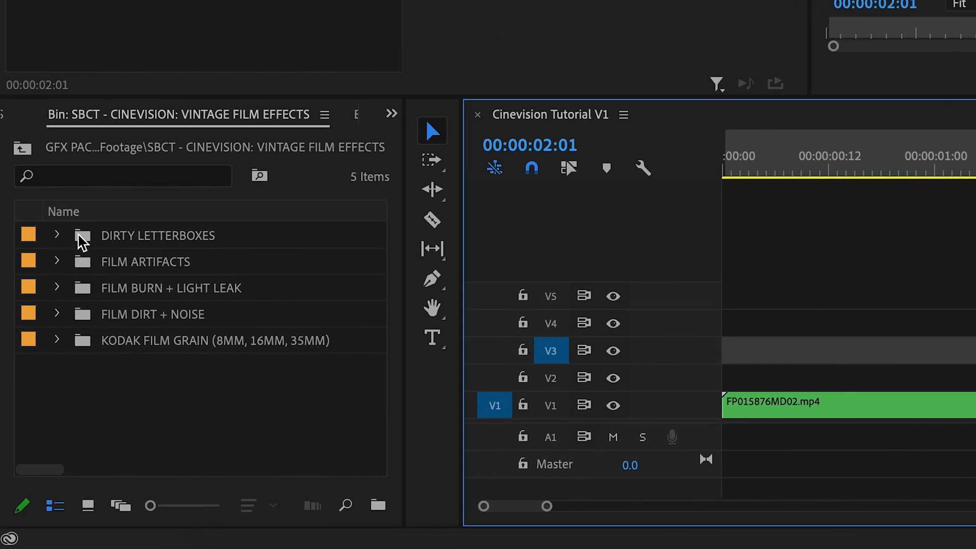
pyautogui.moveTo(52, 346)
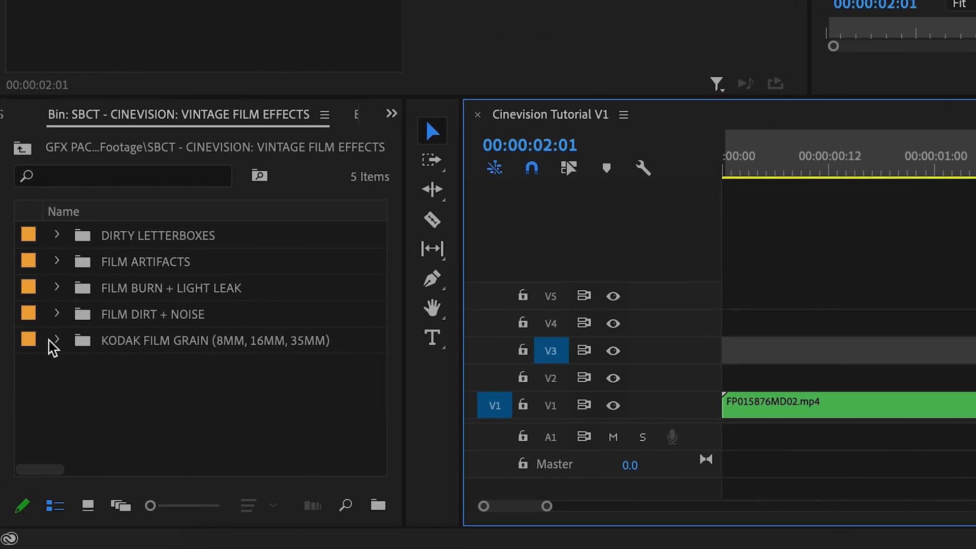
# Place the 16mm 250D coarse color grain clip on V2 with Hard Light blend and preview full screen.
pyautogui.click(56, 341)
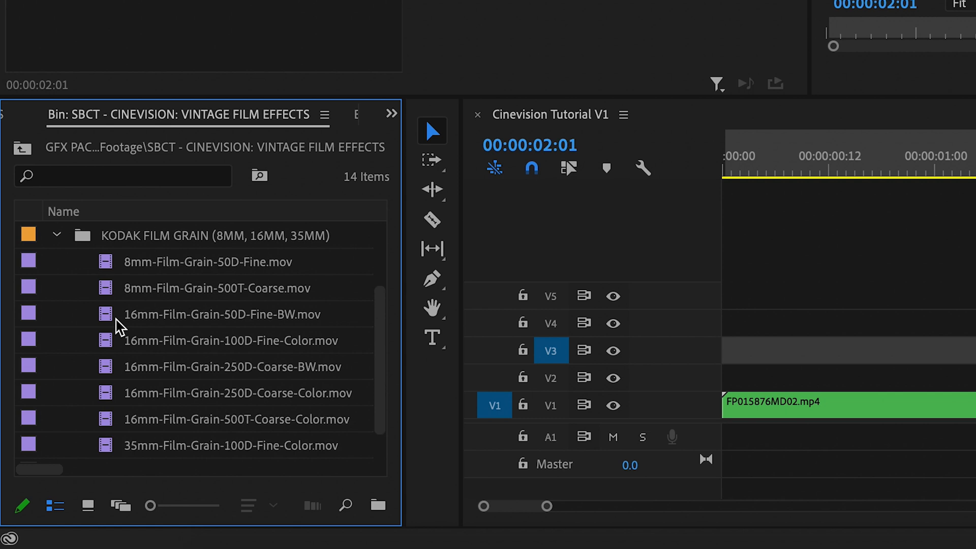
pyautogui.click(239, 392)
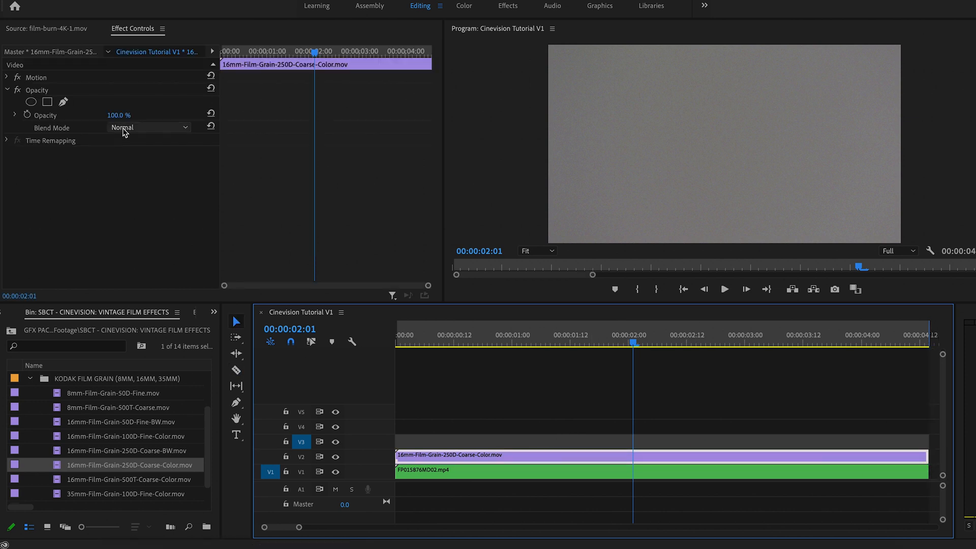
pyautogui.click(149, 127)
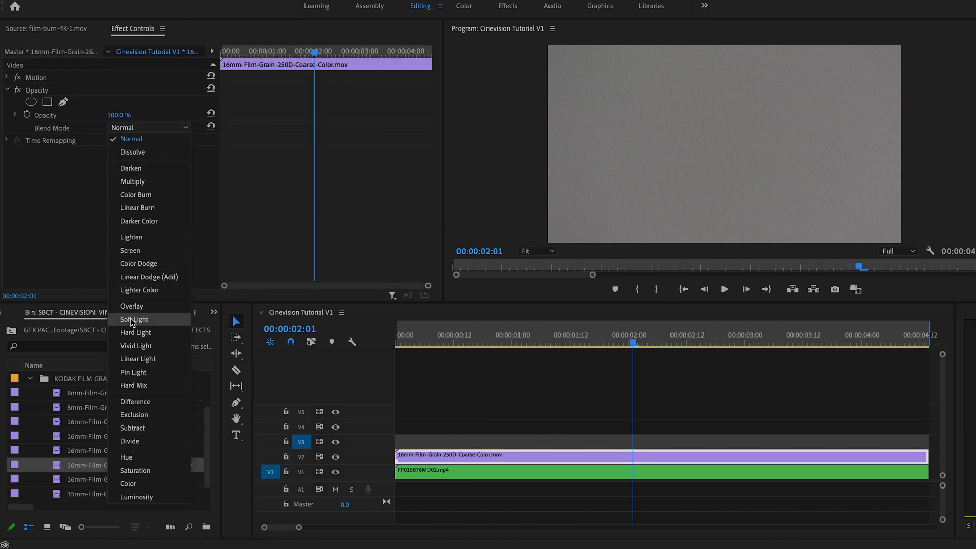
pyautogui.moveTo(131, 306)
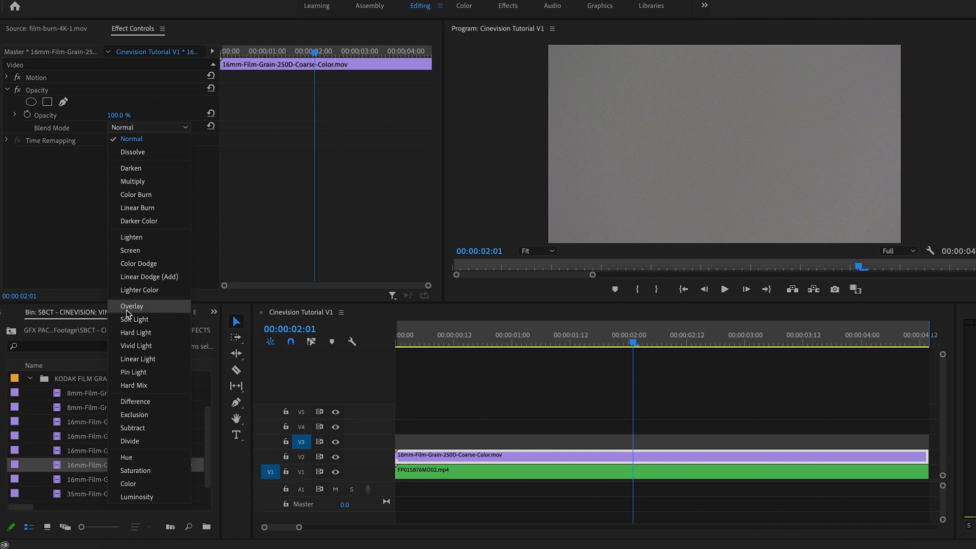
pyautogui.click(135, 332)
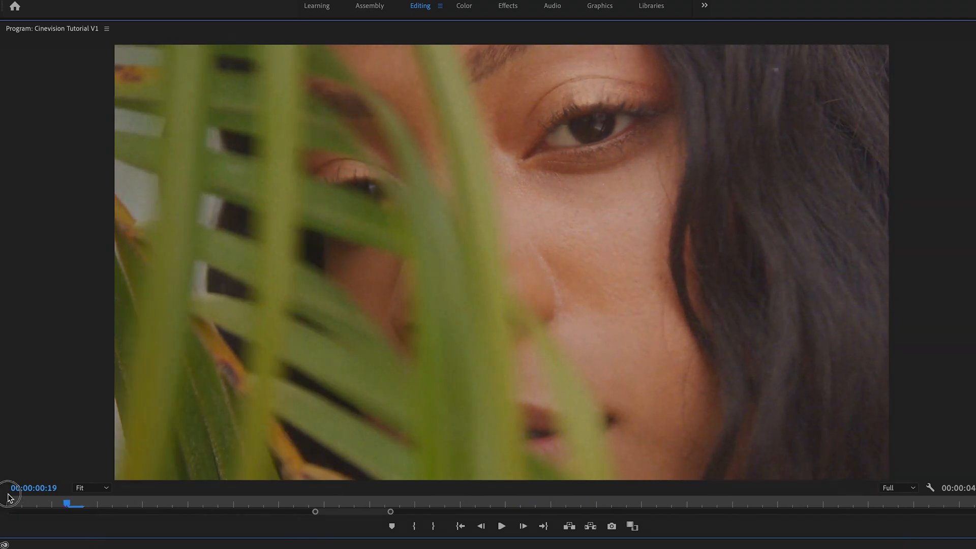
pyautogui.click(501, 525)
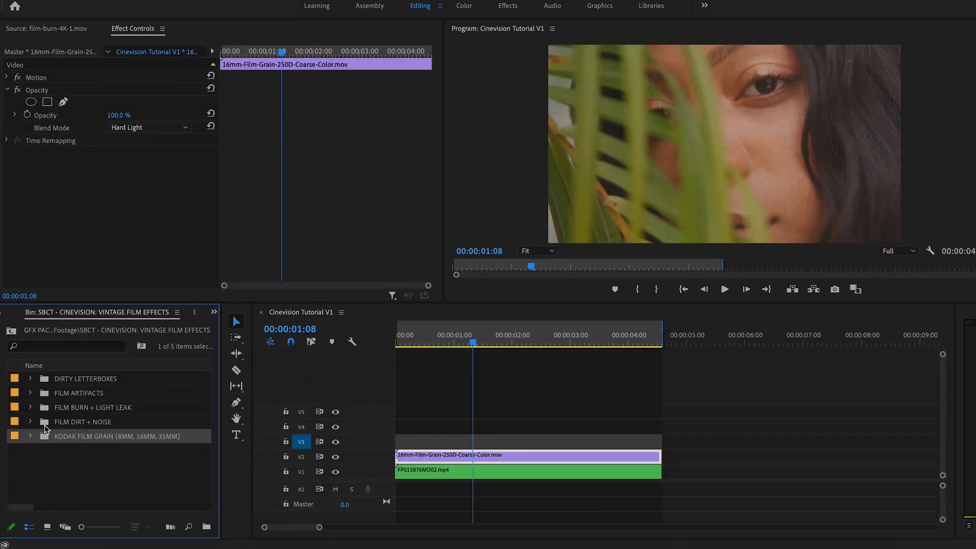
# Place Medium-Film-Dirt-Noise-Texture-Overlay-4k.mov on V3 blended with Lighten.
pyautogui.click(29, 421)
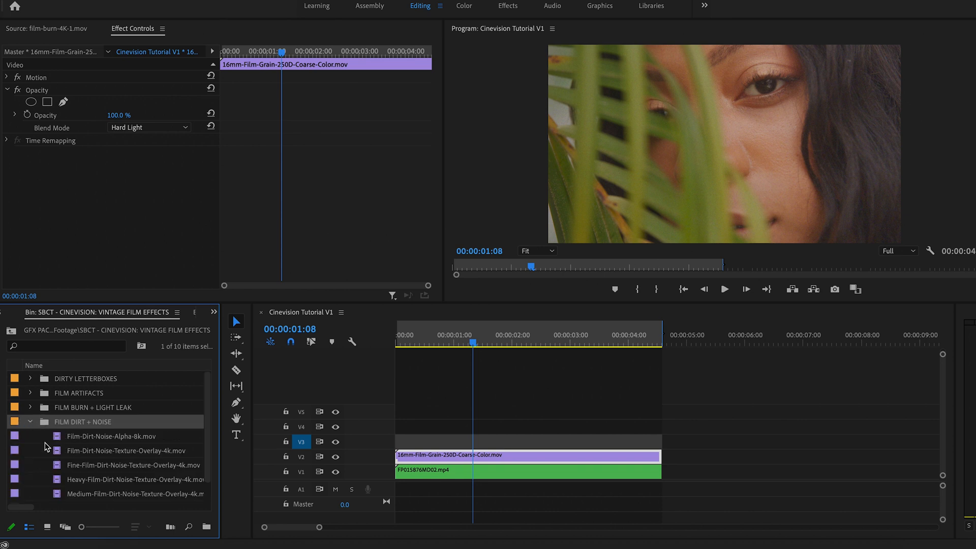
pyautogui.scroll(-3)
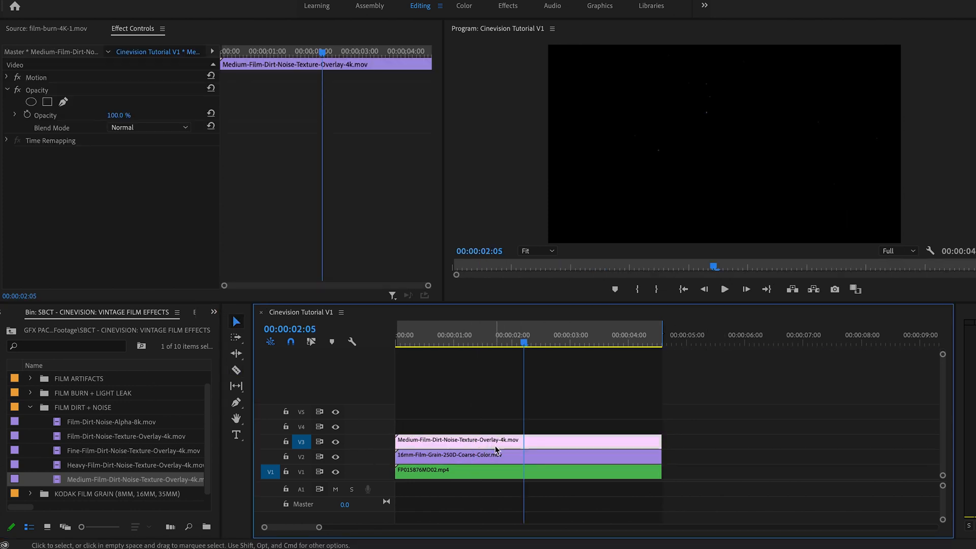
pyautogui.click(149, 127)
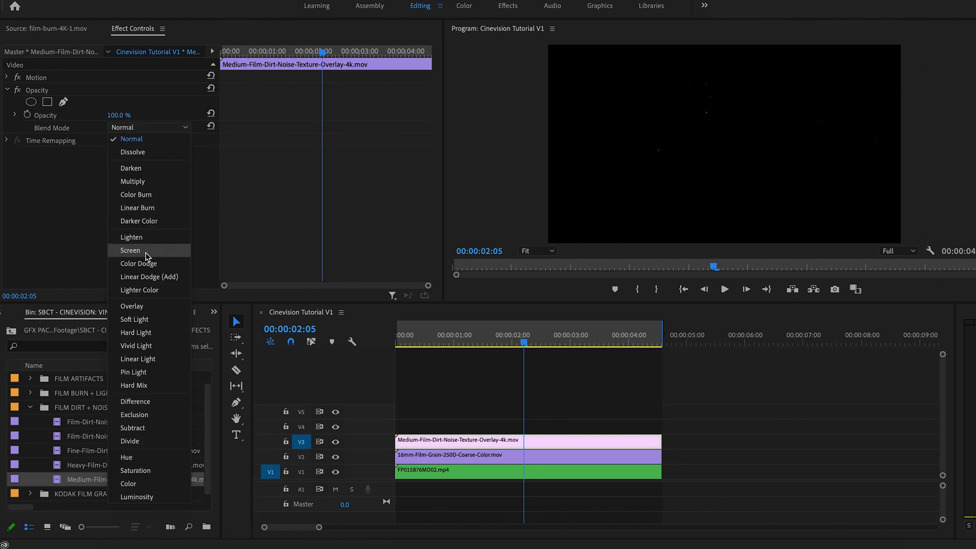
pyautogui.click(131, 237)
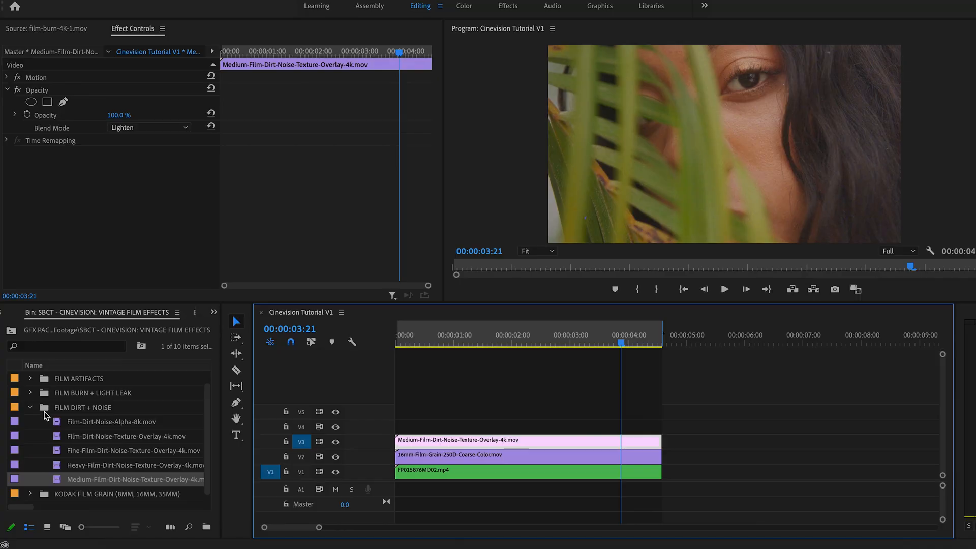
# Place film-burn-4K-1.mov on V4 blended with Screen.
pyautogui.click(30, 407)
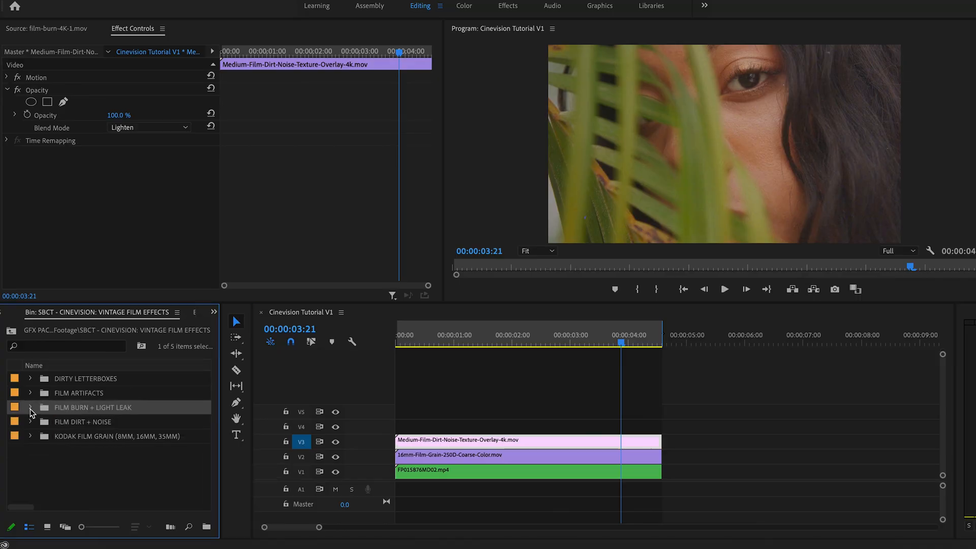
pyautogui.click(29, 407)
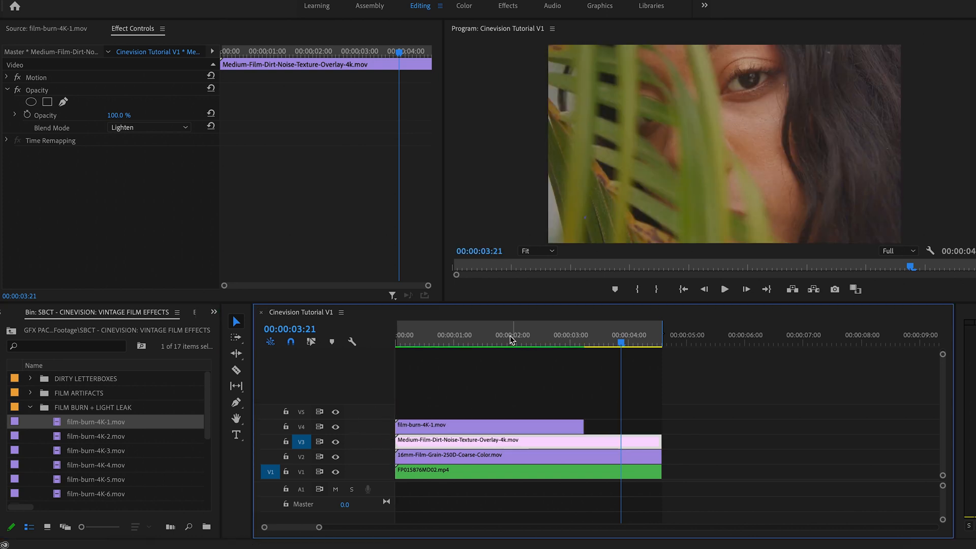
pyautogui.click(150, 128)
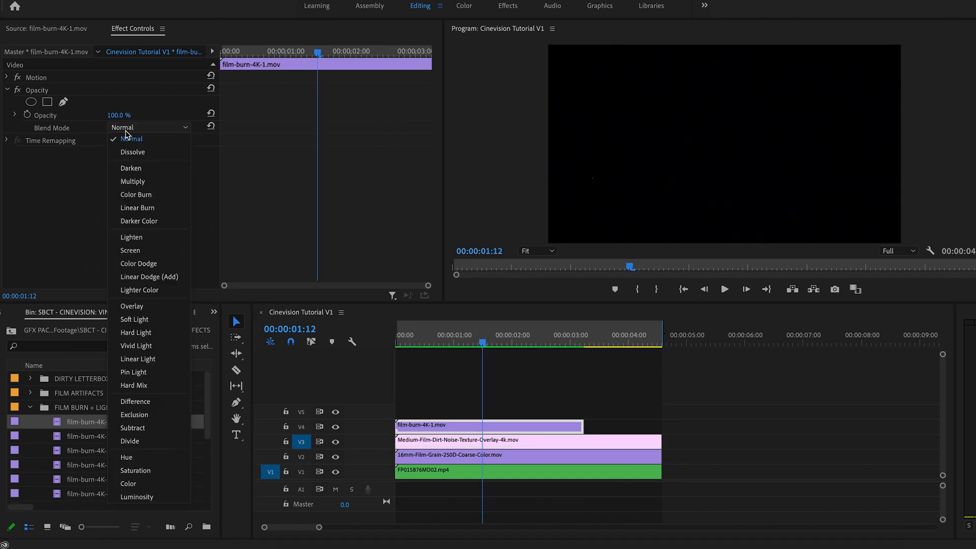
pyautogui.moveTo(131, 250)
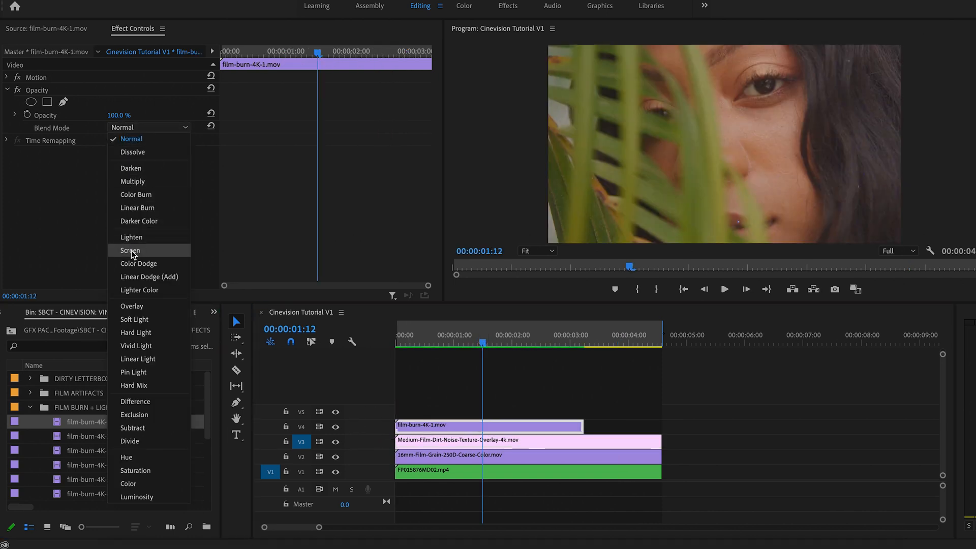
pyautogui.click(129, 250)
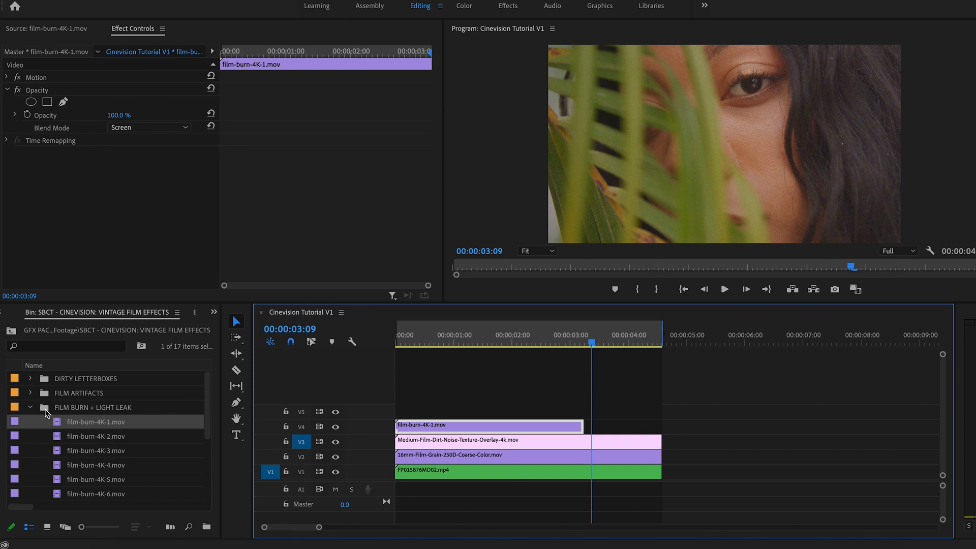
# Place the 1.78 film perforation matte on V5 at Scale 50 with Multiply blend, then preview full screen.
pyautogui.click(30, 378)
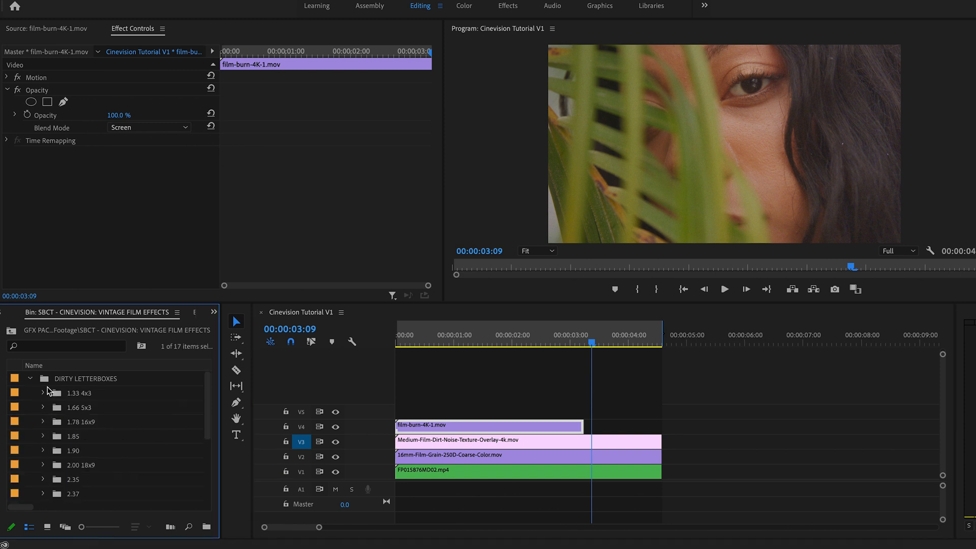
pyautogui.moveTo(36, 416)
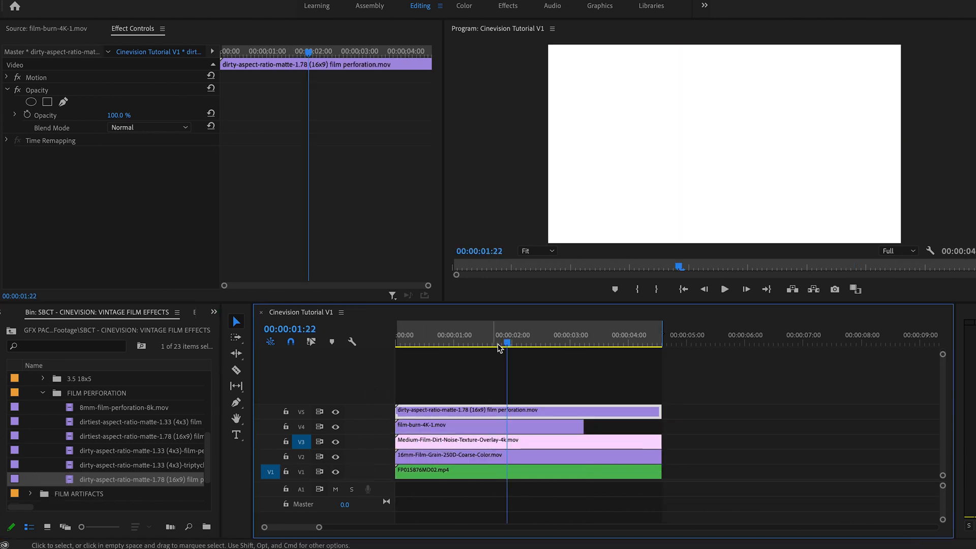
pyautogui.click(498, 410)
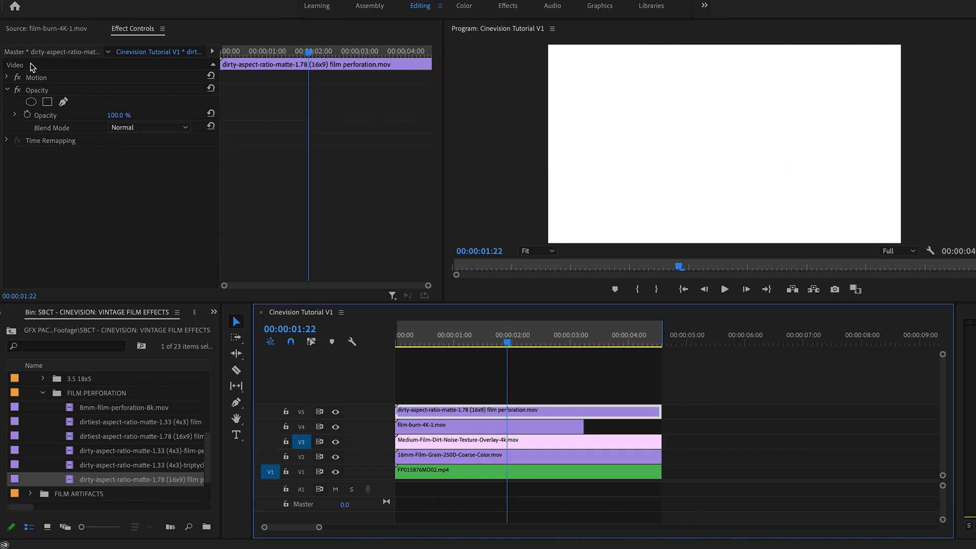
pyautogui.click(7, 76)
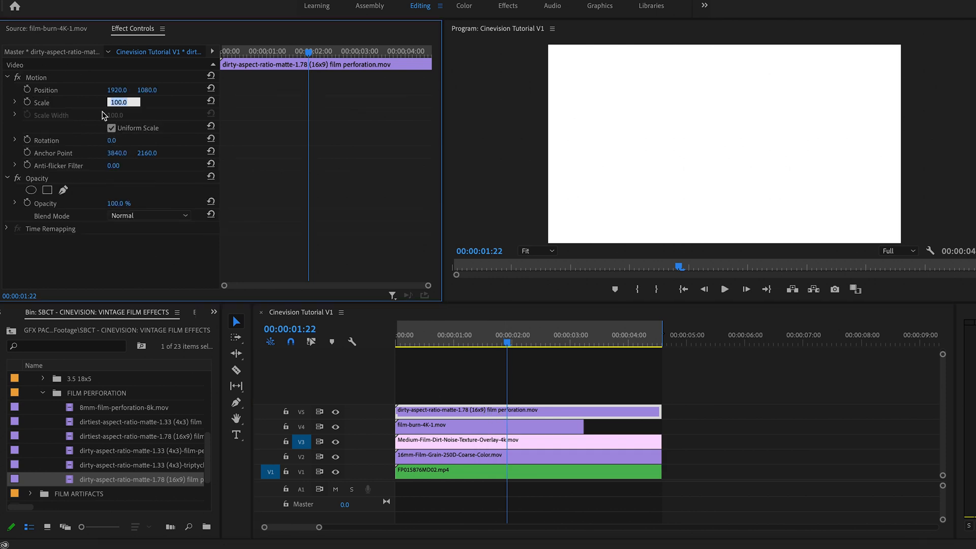
pyautogui.write('50')
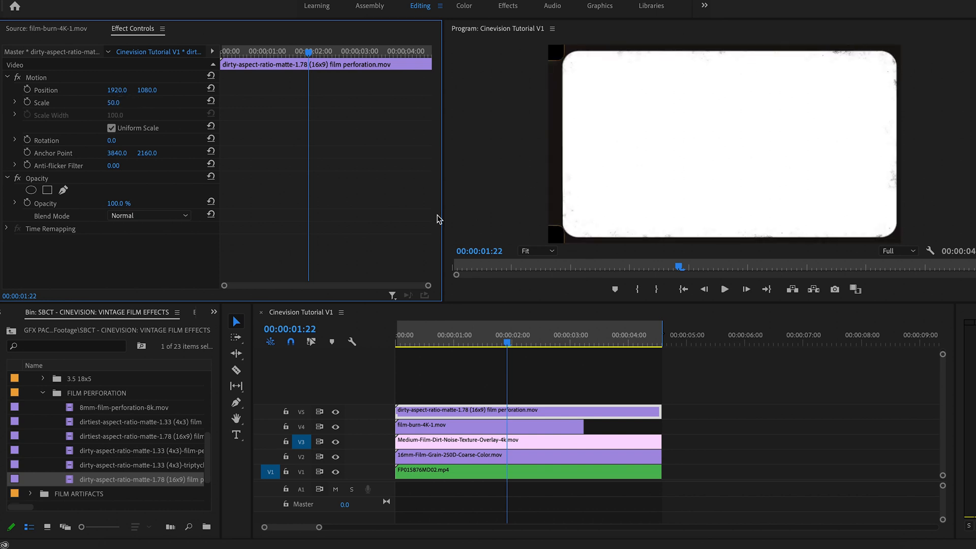
pyautogui.click(150, 215)
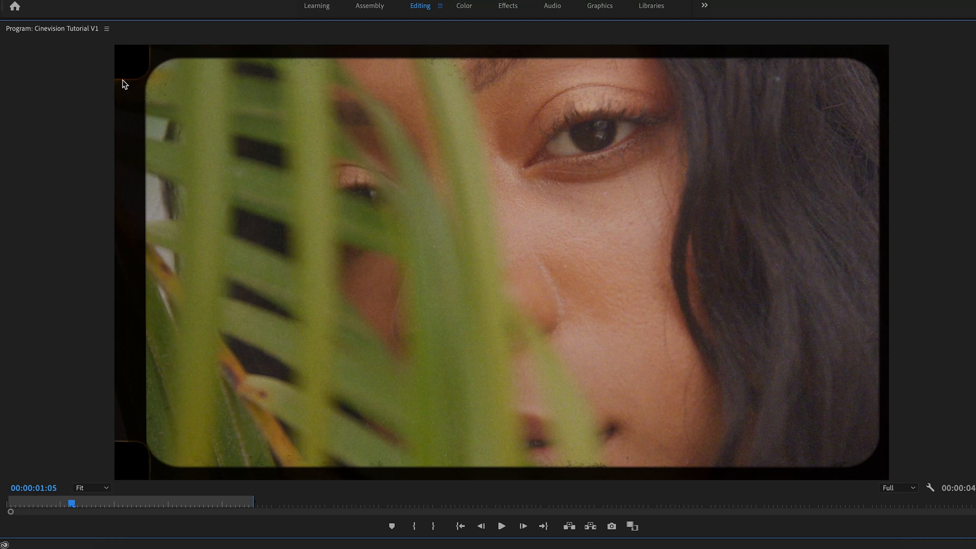
pyautogui.moveTo(131, 464)
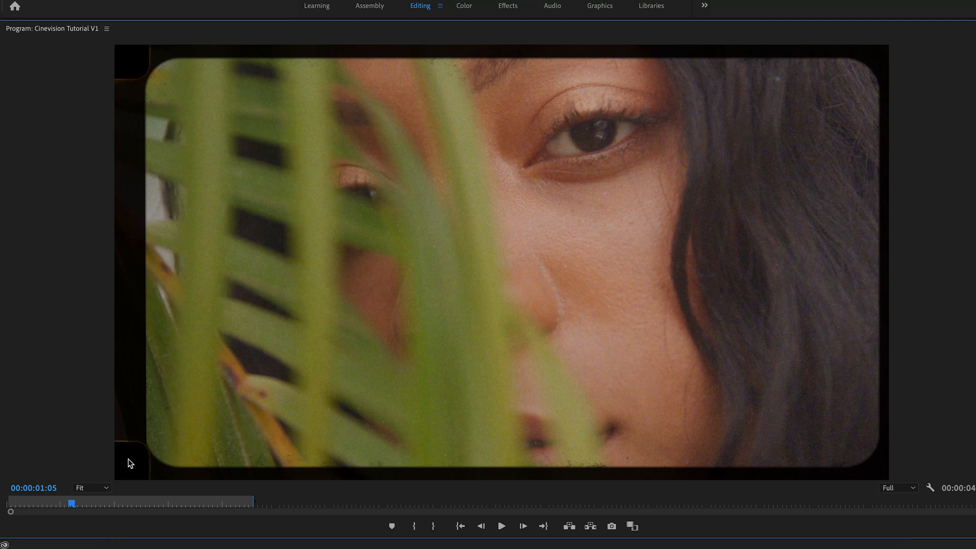
pyautogui.click(502, 526)
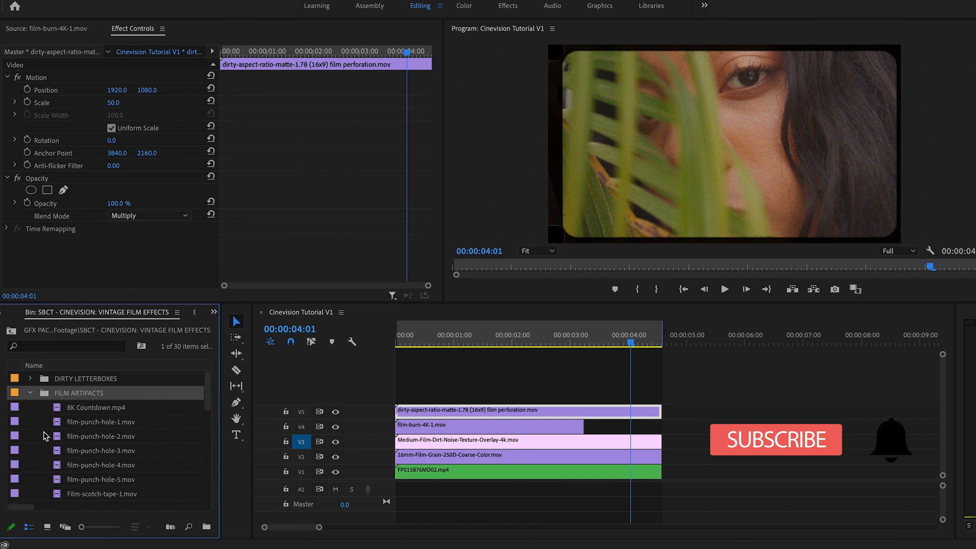
# Drag Film-scotch-tape-8.mov onto V6 near the end of the sequence.
pyautogui.scroll(-3)
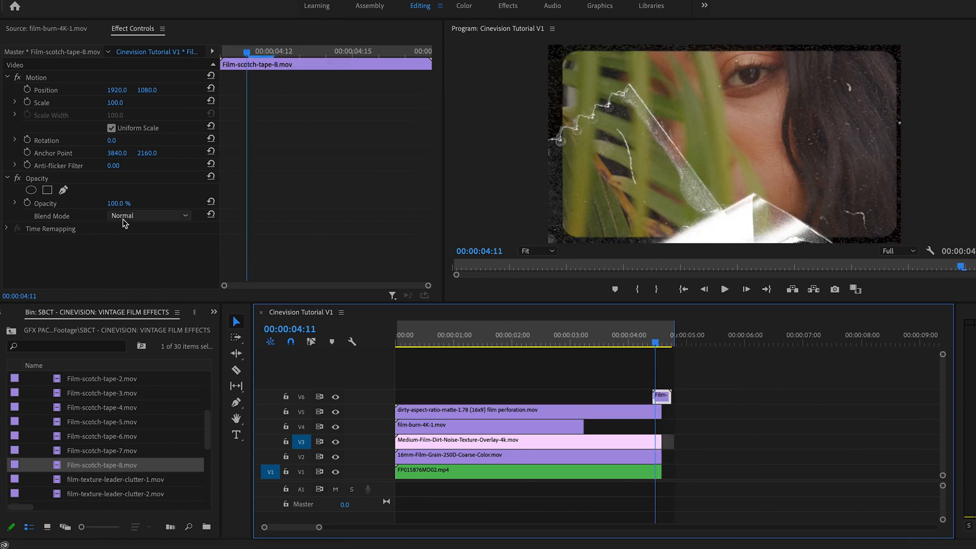
pyautogui.moveTo(638, 370)
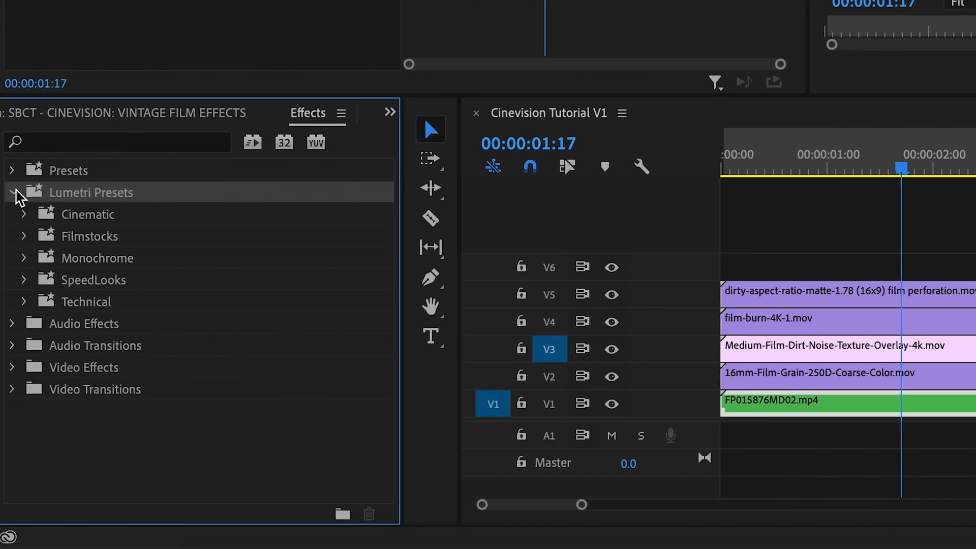
# Drag the Cinespace 50 Faded Film Lumetri preset onto the V1 portrait clip.
pyautogui.click(24, 214)
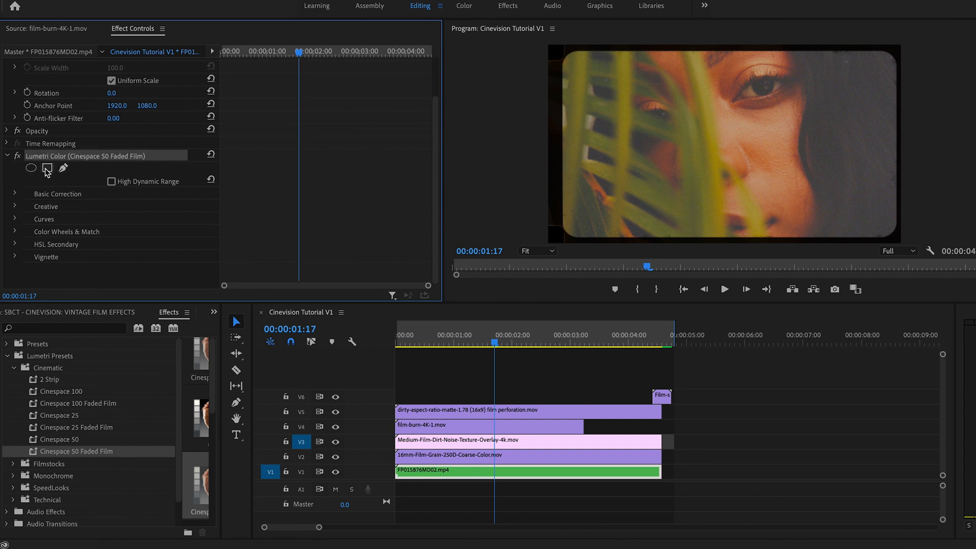
pyautogui.moveTo(19, 212)
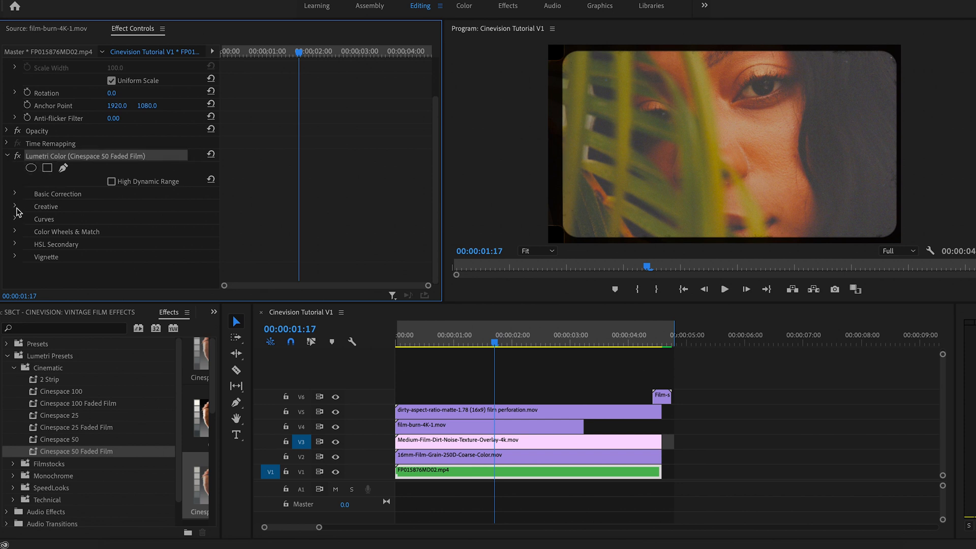
# Set Creative Faded Film 25 and Intensity 25, then preview around two seconds in.
pyautogui.click(15, 206)
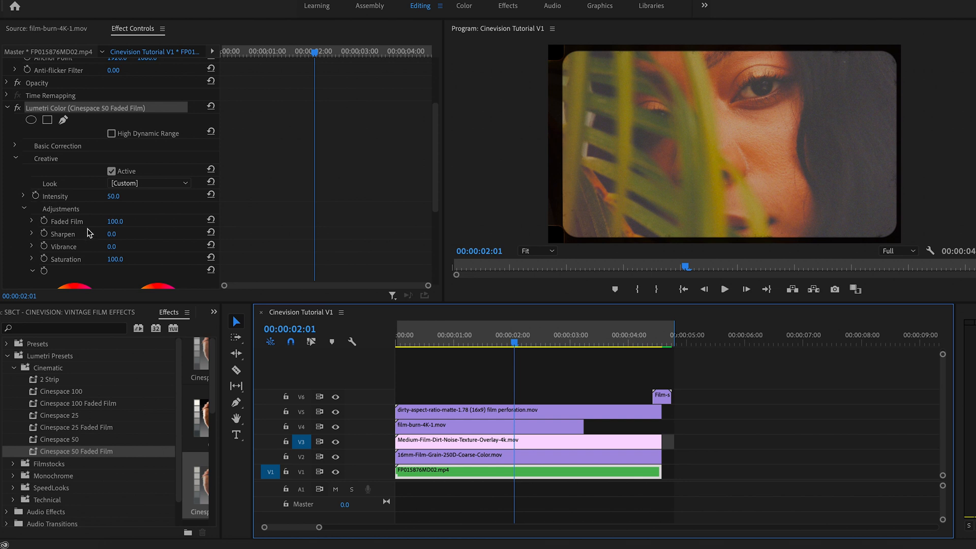
pyautogui.moveTo(92, 237)
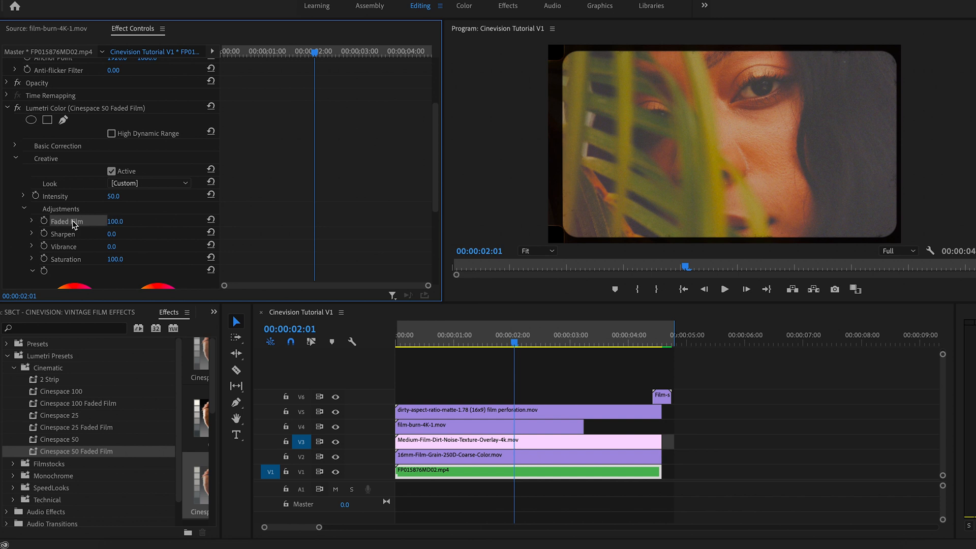
pyautogui.doubleClick(118, 220)
pyautogui.write('25')
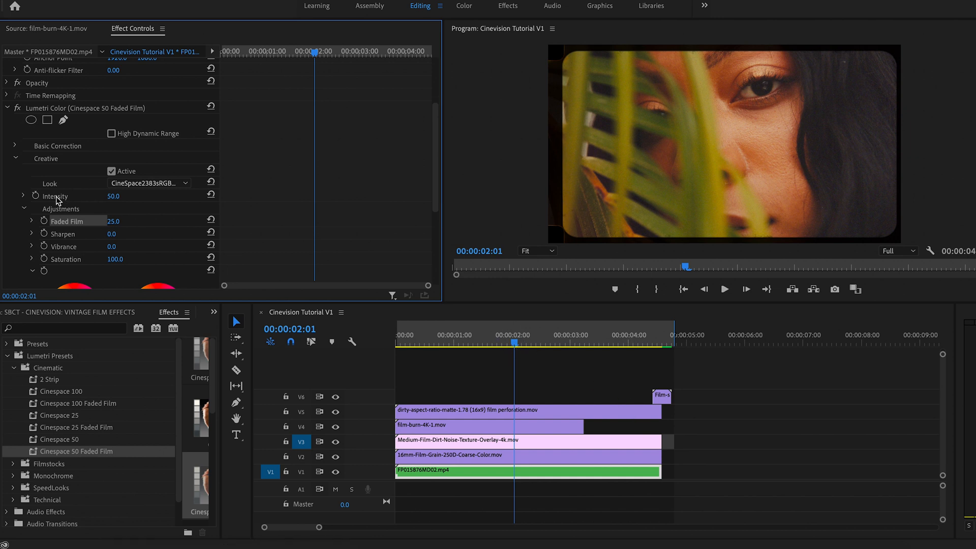
pyautogui.doubleClick(115, 196)
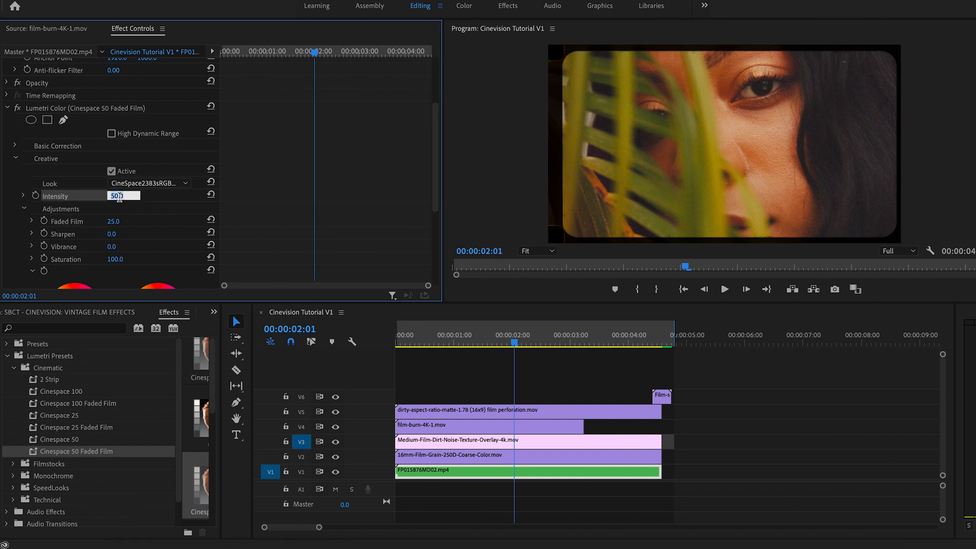
pyautogui.write('25')
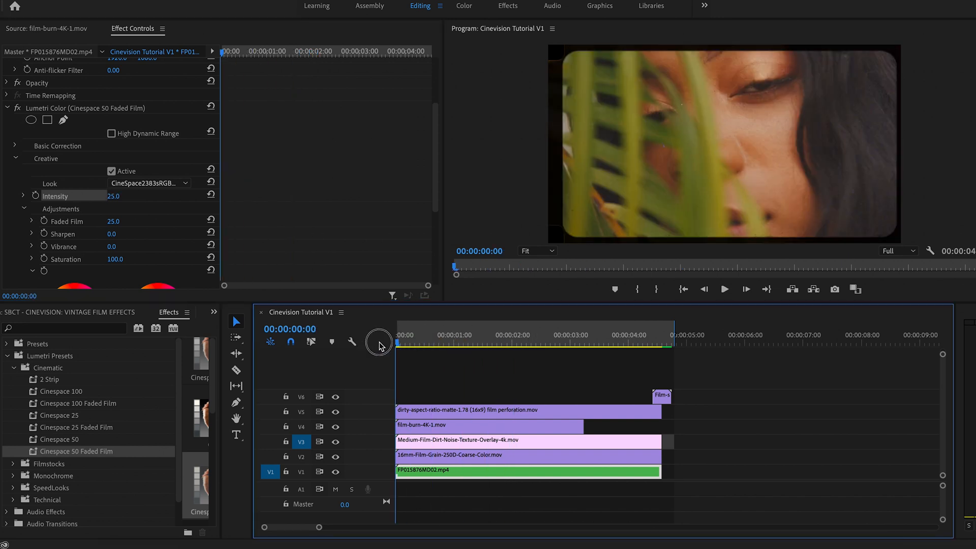
pyautogui.click(530, 343)
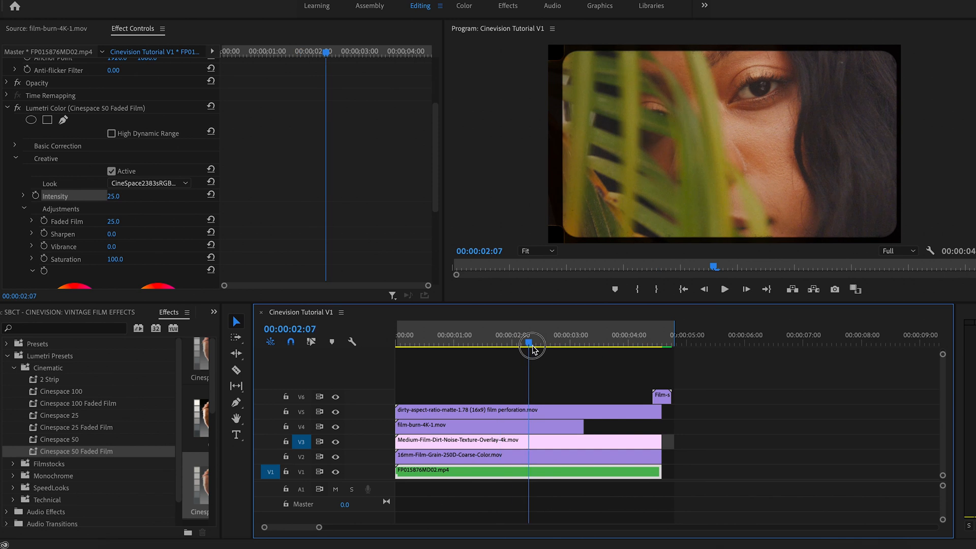